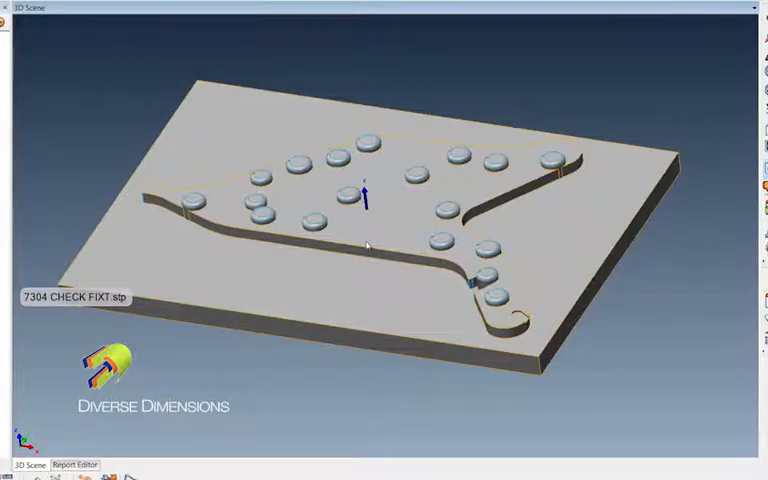
mouse_move(380, 232)
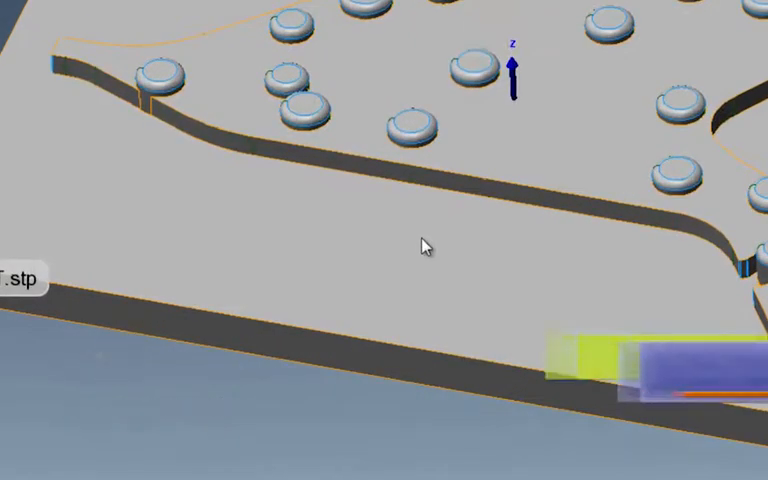
- Toggle between viewing and selecting model elements with the Spacebar
key(space)
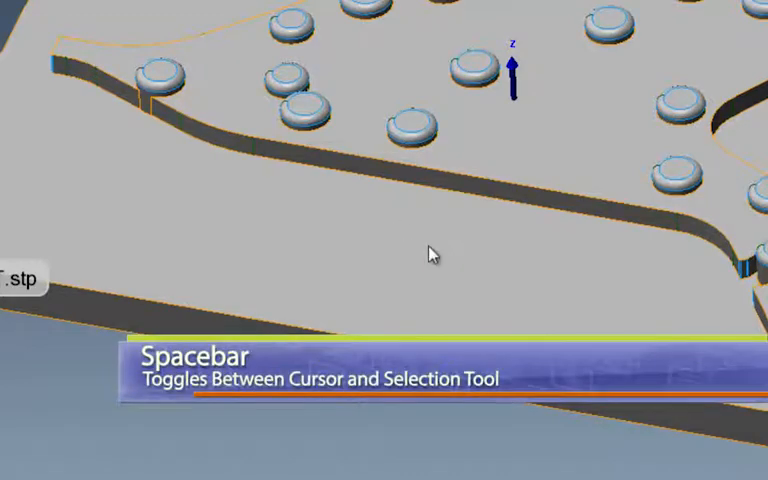
key(space)
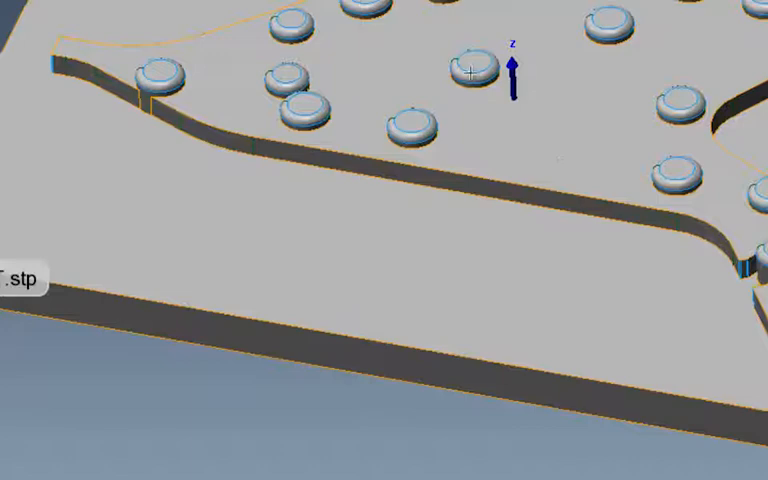
mouse_move(558, 140)
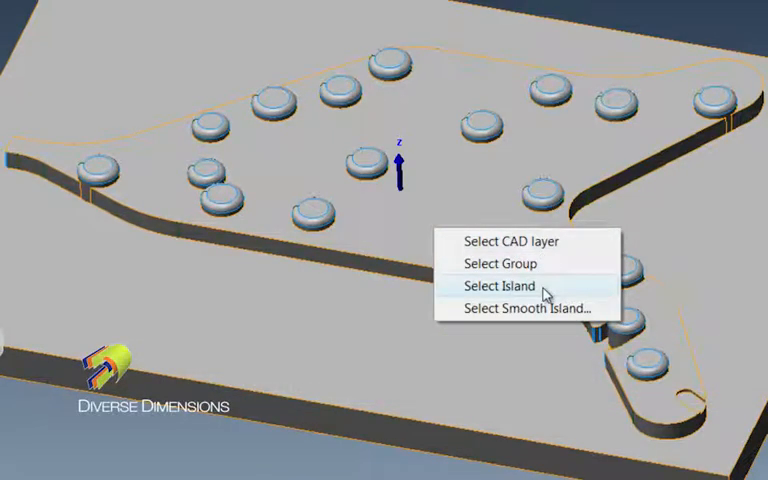
- Select the whole plasma-cut part as one connected island via Select Island
click(496, 286)
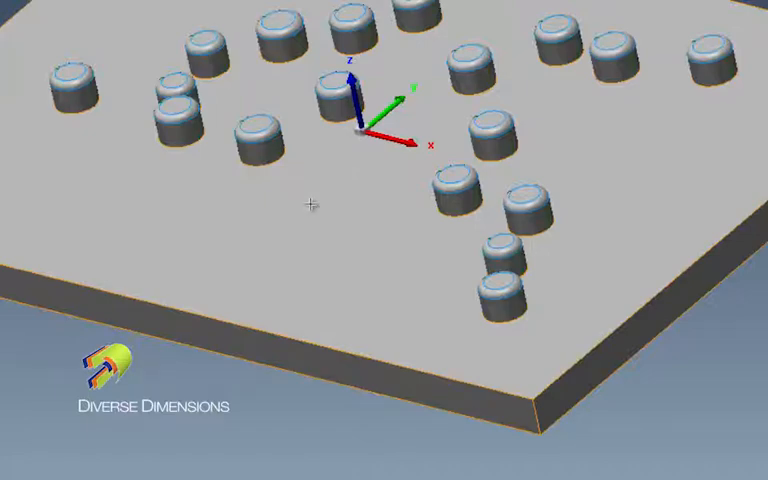
- Reopen the selection context menu on the fixture plate after deleting the plasma-cut part
right_click(312, 208)
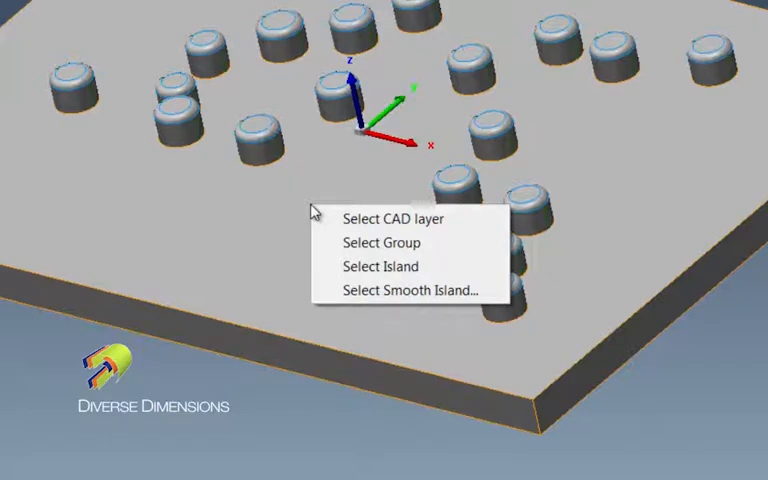
mouse_move(368, 244)
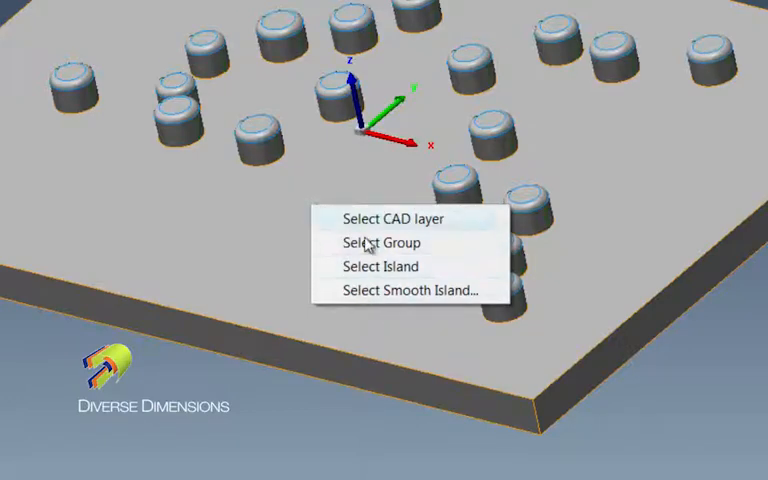